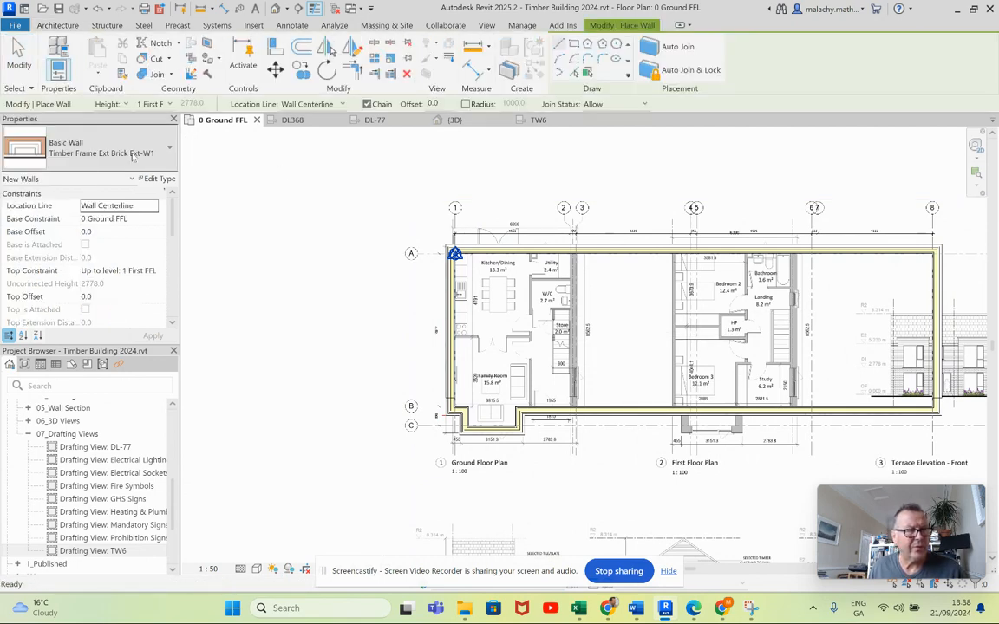
Step: Choose Timber Frame Party Int-W3 for new walls and review its layer build-up
click(170, 147)
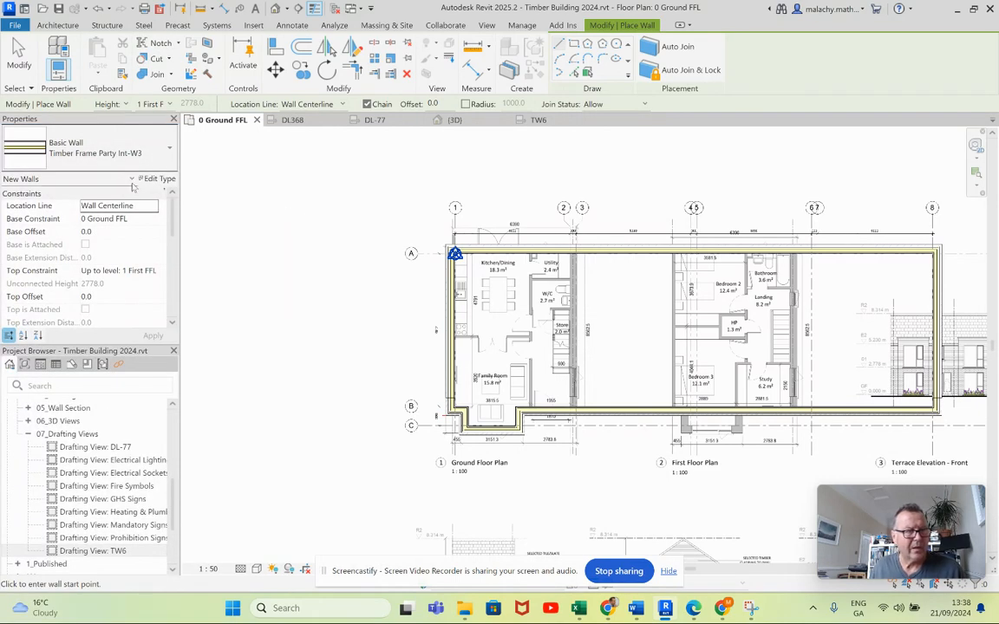
click(156, 178)
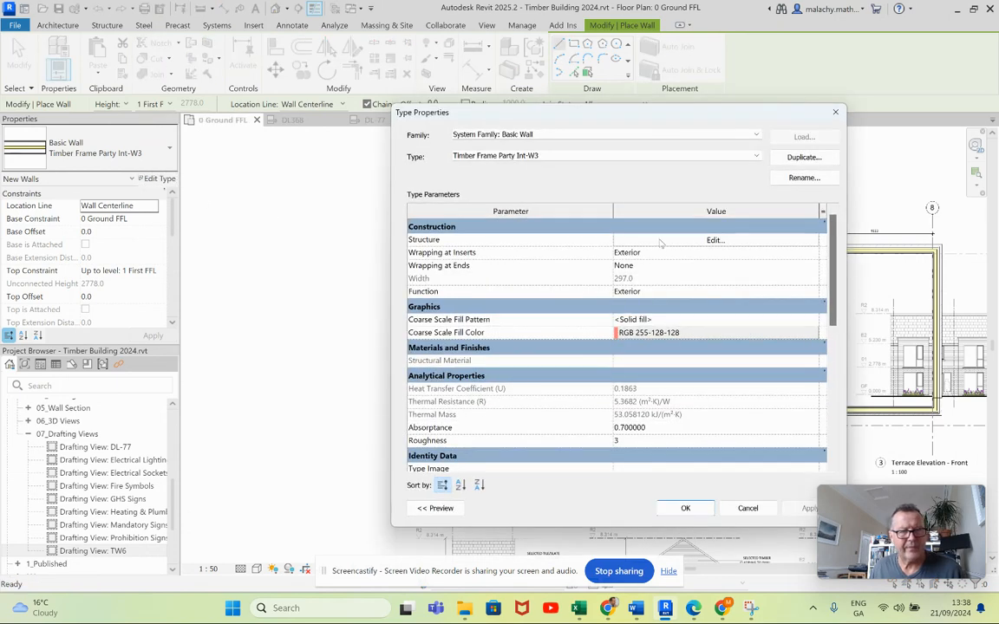
click(714, 239)
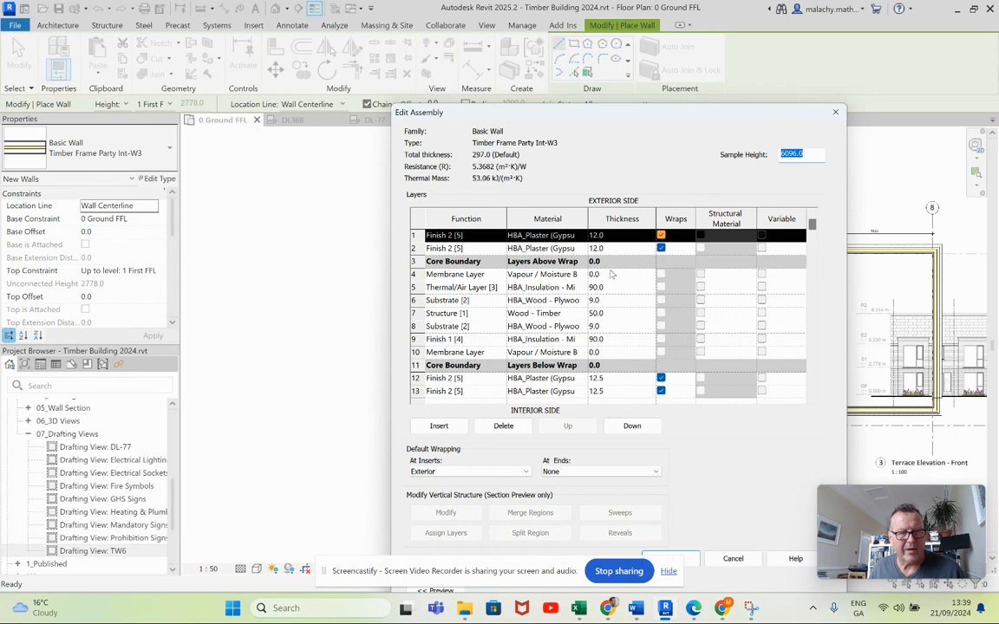
mouse_move(627, 472)
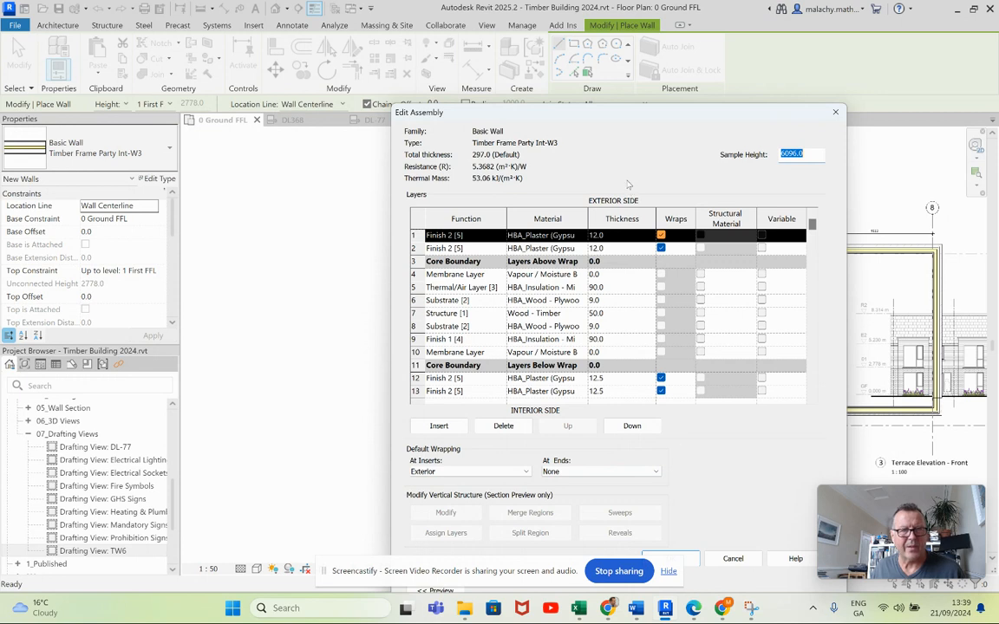
mouse_move(628, 184)
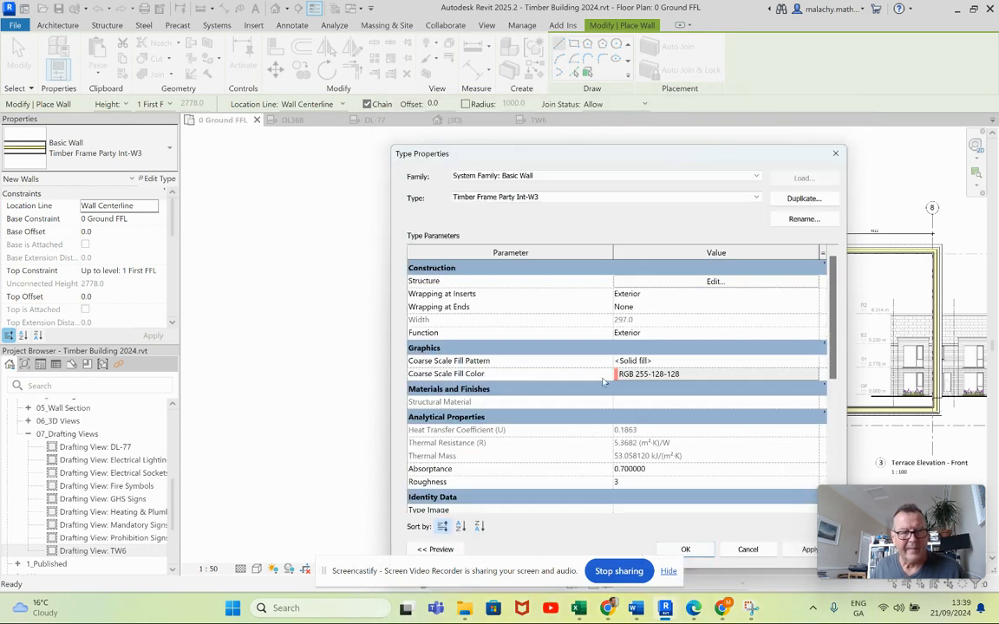
mouse_move(657, 383)
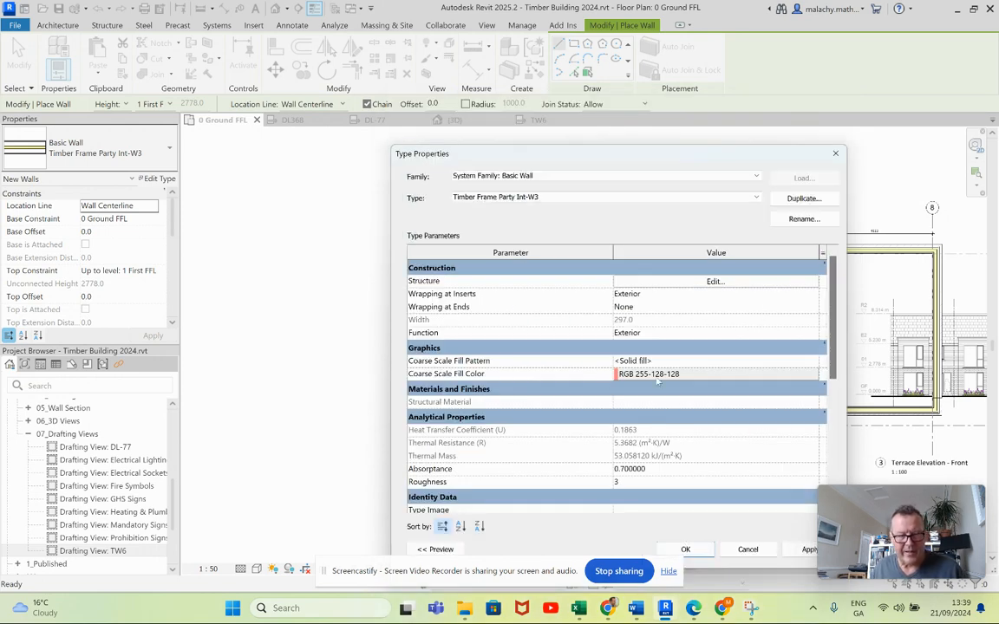
Step: Confirm the coarse scale fill colour as solid RGB 255-128-128 and accept the type properties
click(715, 375)
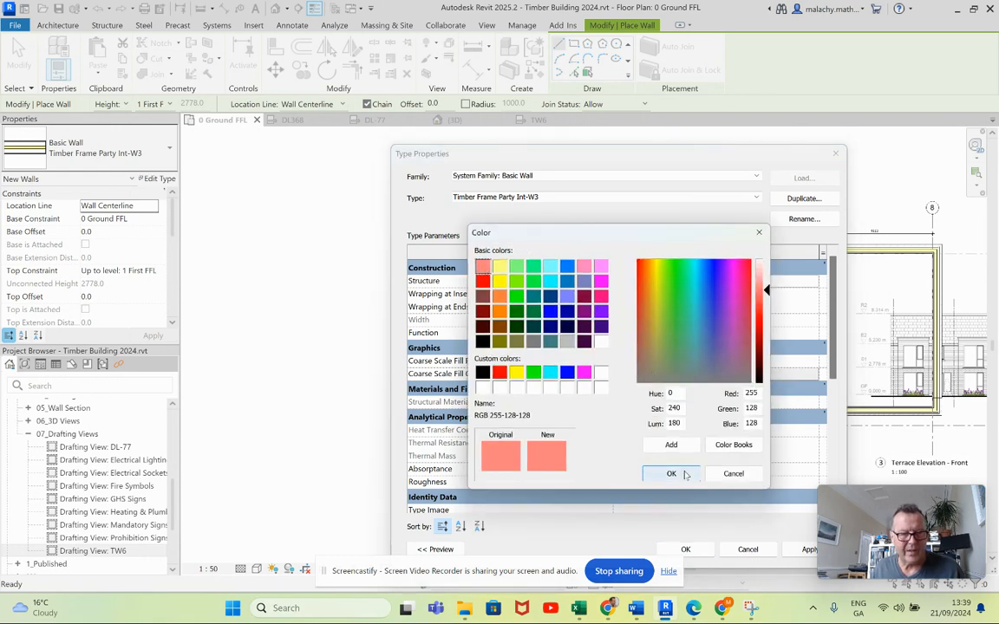
click(669, 473)
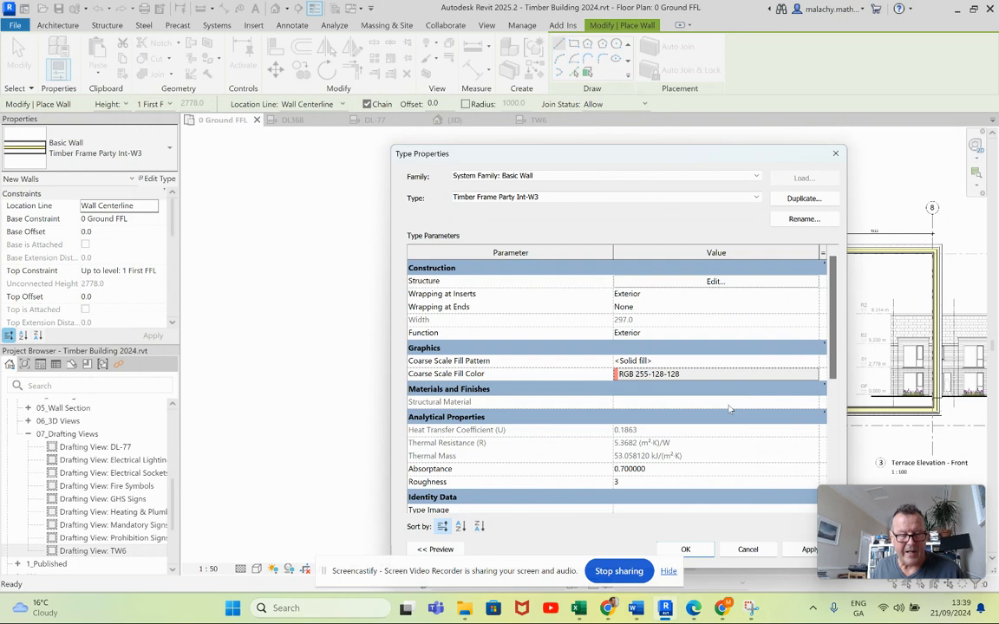
mouse_move(687, 549)
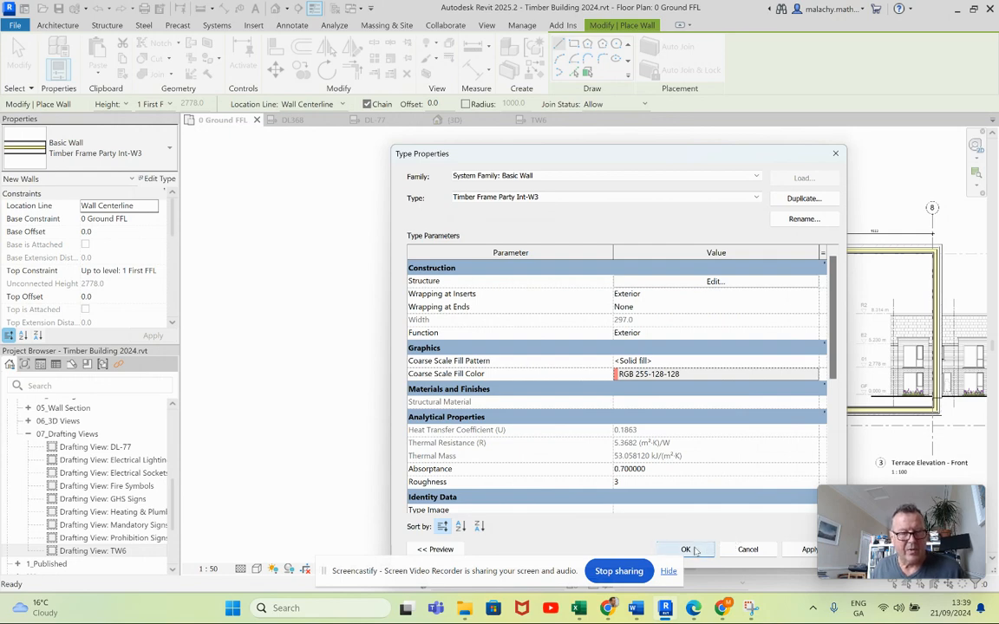
click(685, 548)
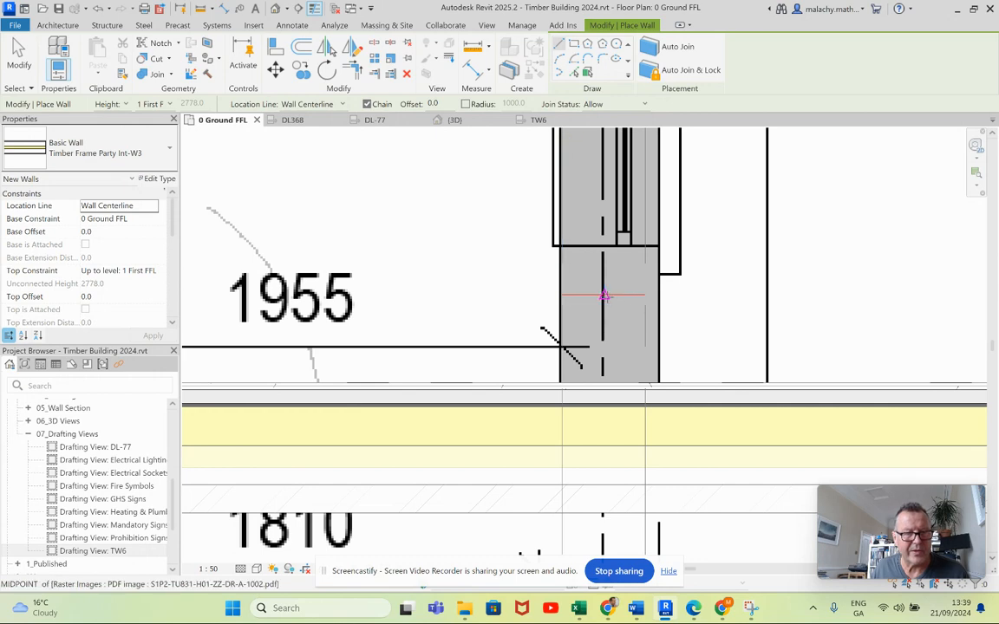
mouse_move(604, 295)
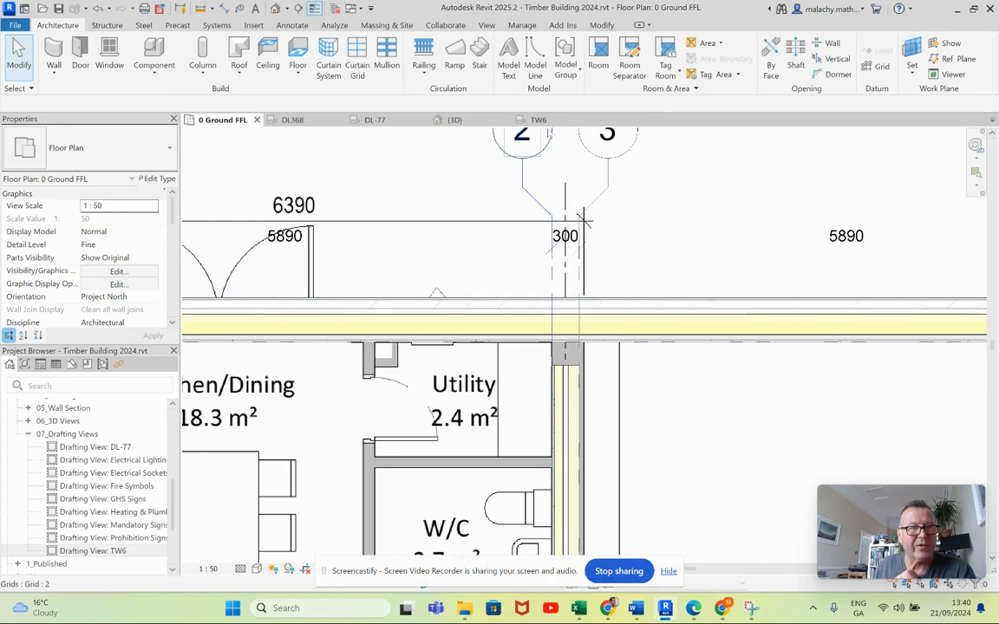
Step: Bring up the TW6 party wall junction detail from the Project Browser
click(537, 120)
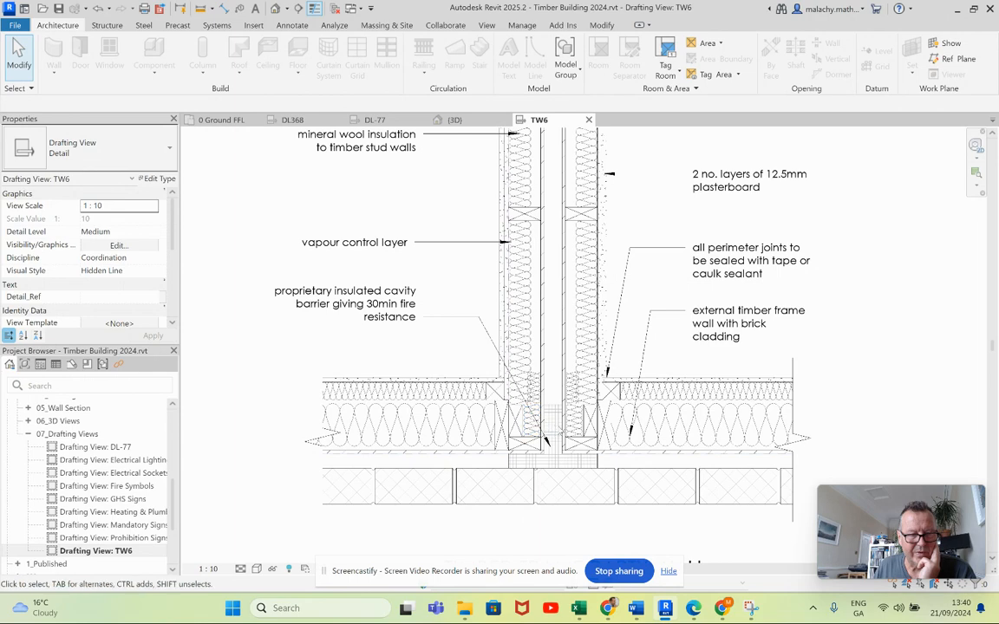
mouse_move(551, 442)
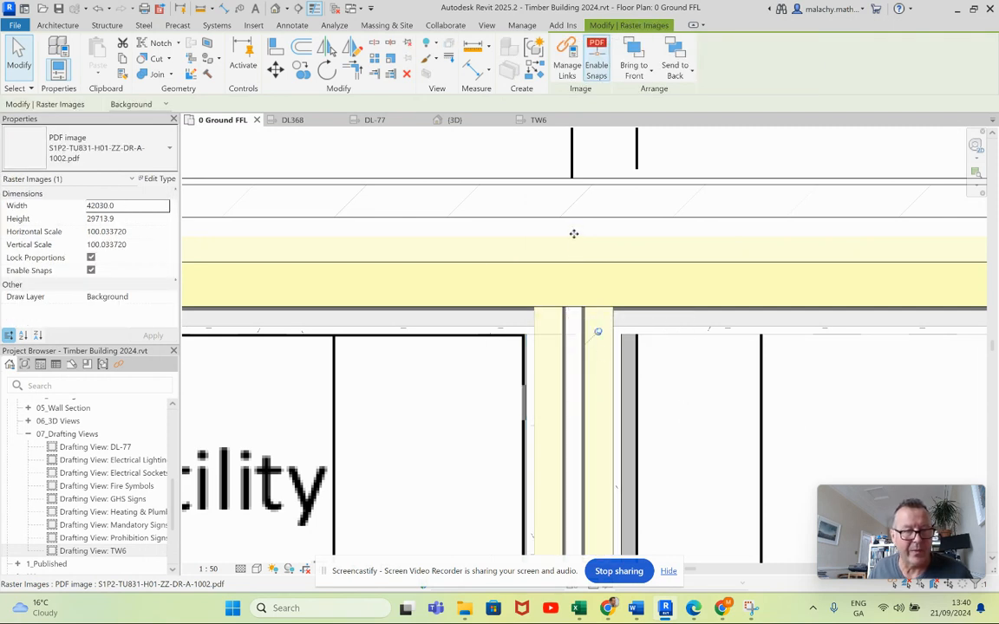
mouse_move(572, 234)
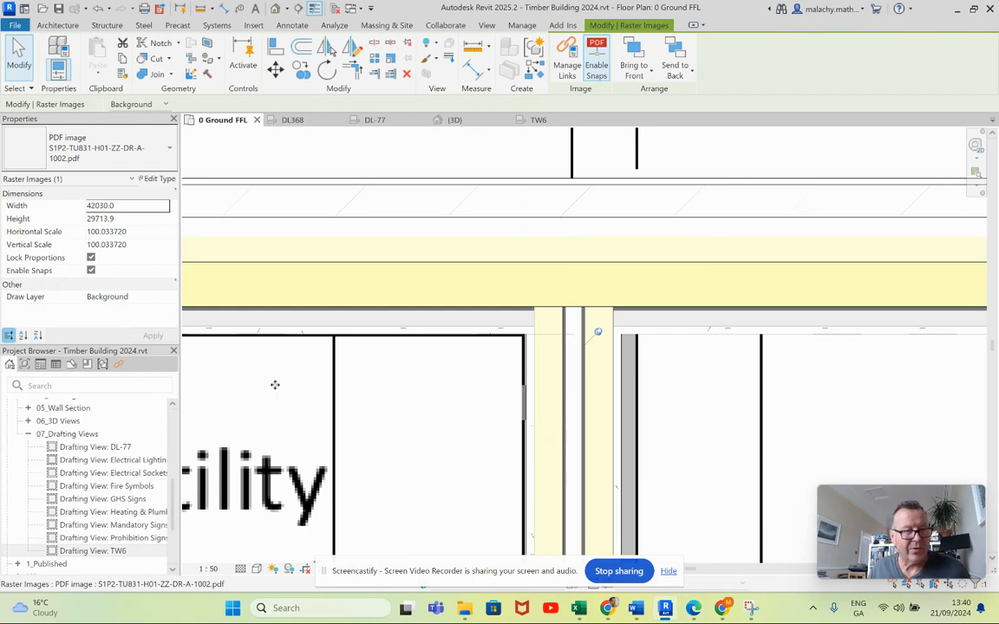
mouse_move(274, 385)
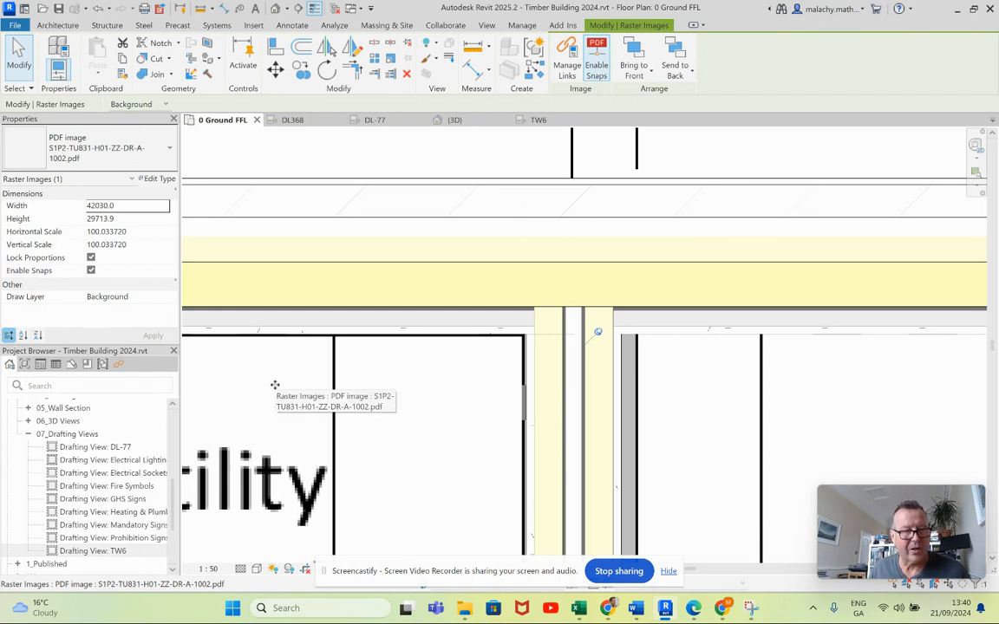
click(149, 179)
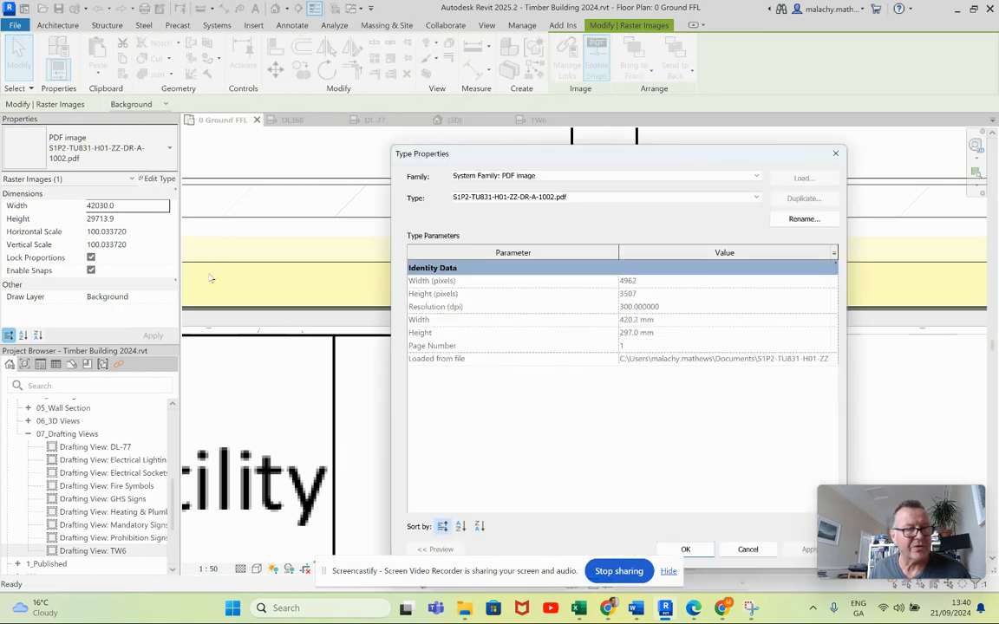
click(685, 548)
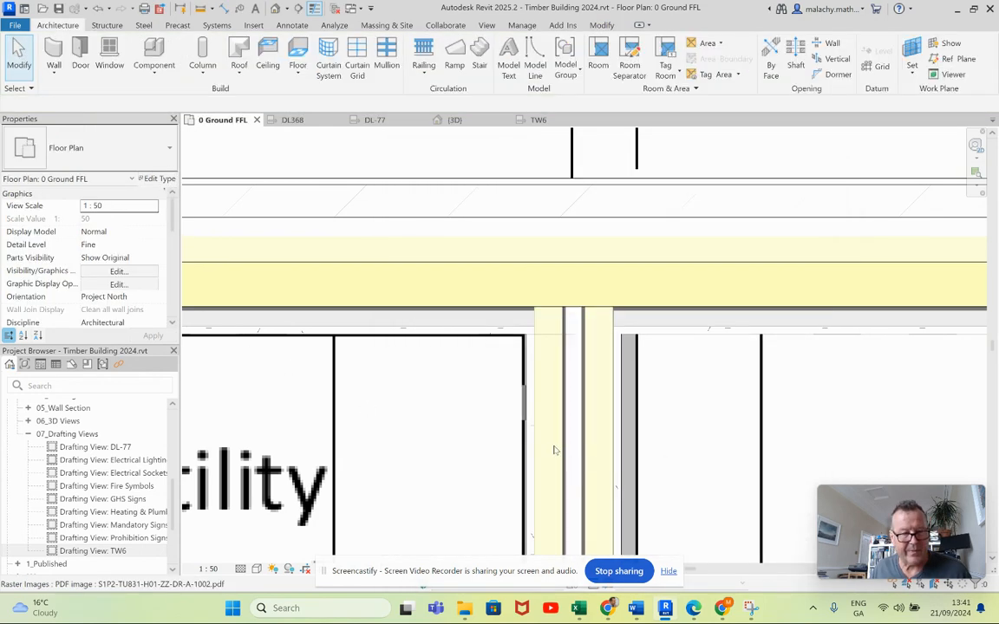
Step: Select the party wall between the bays and edit its Timber Frame Party Int-W3 structure
click(572, 433)
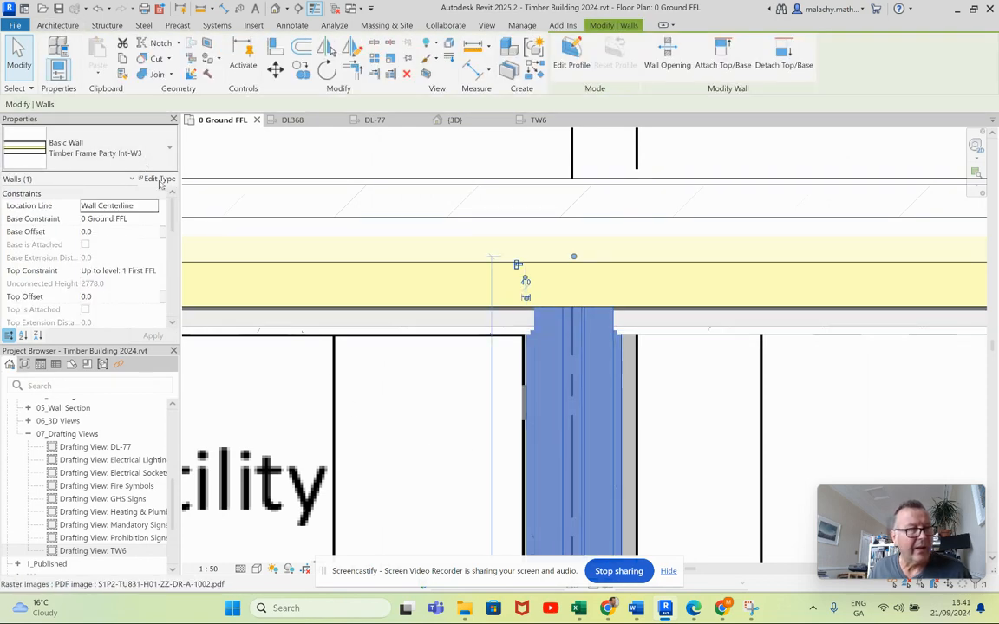
click(160, 179)
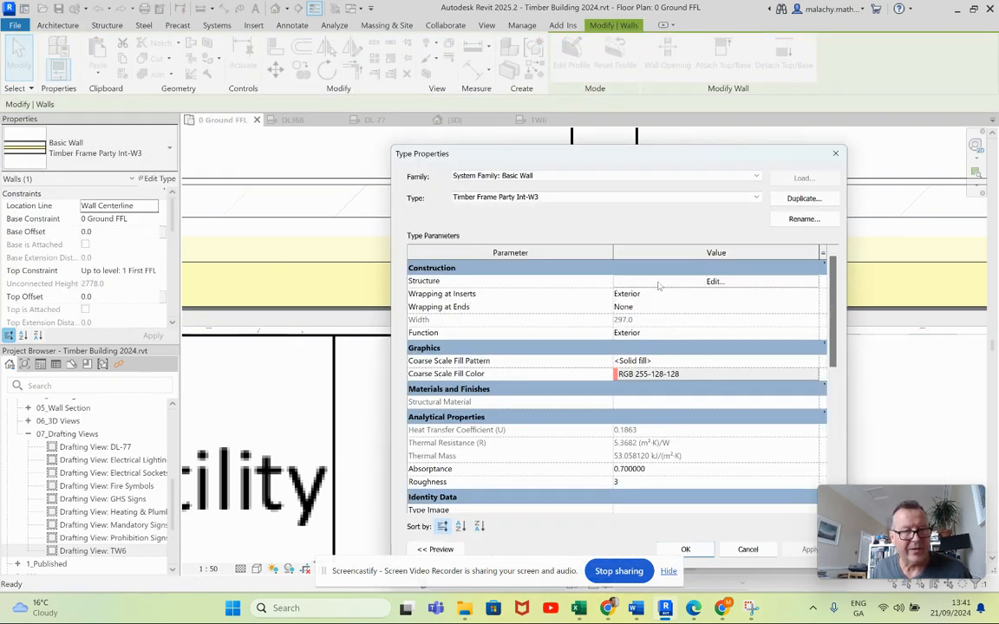
click(714, 281)
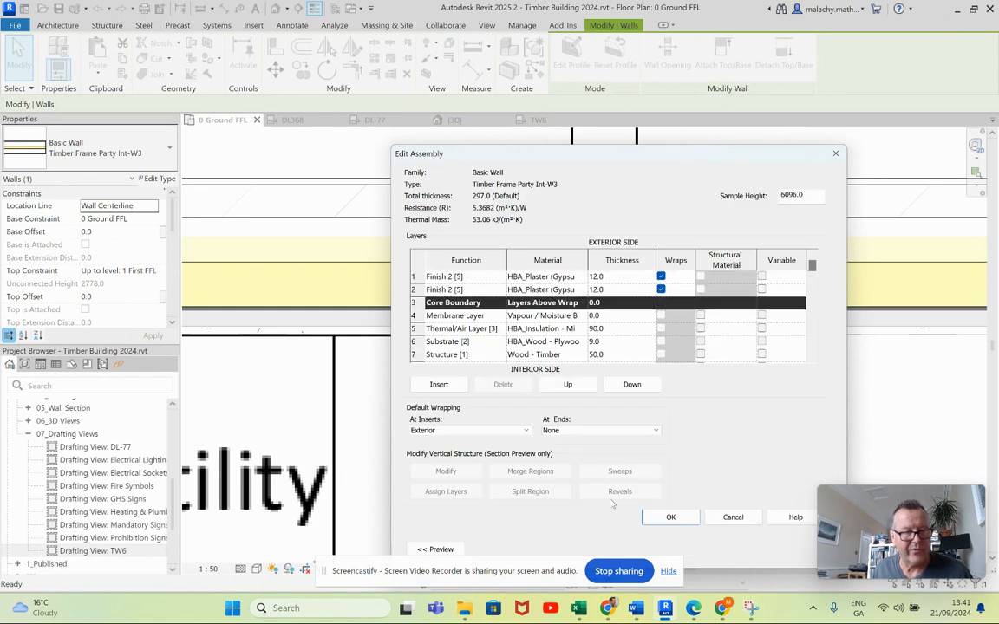
Step: Move both core boundaries so only the timber structure layer lies between them, then accept
click(632, 384)
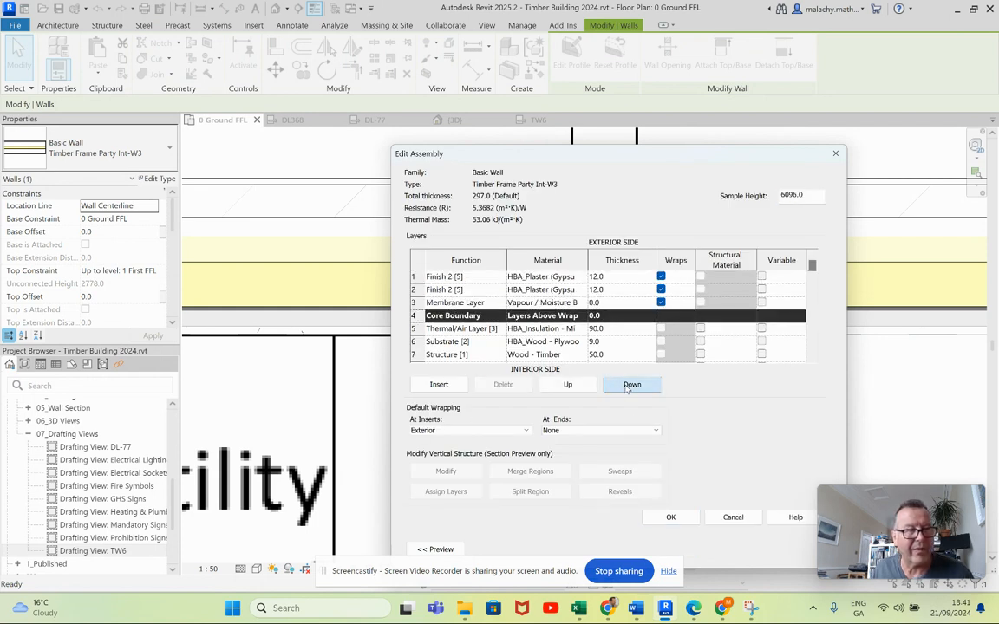
click(631, 385)
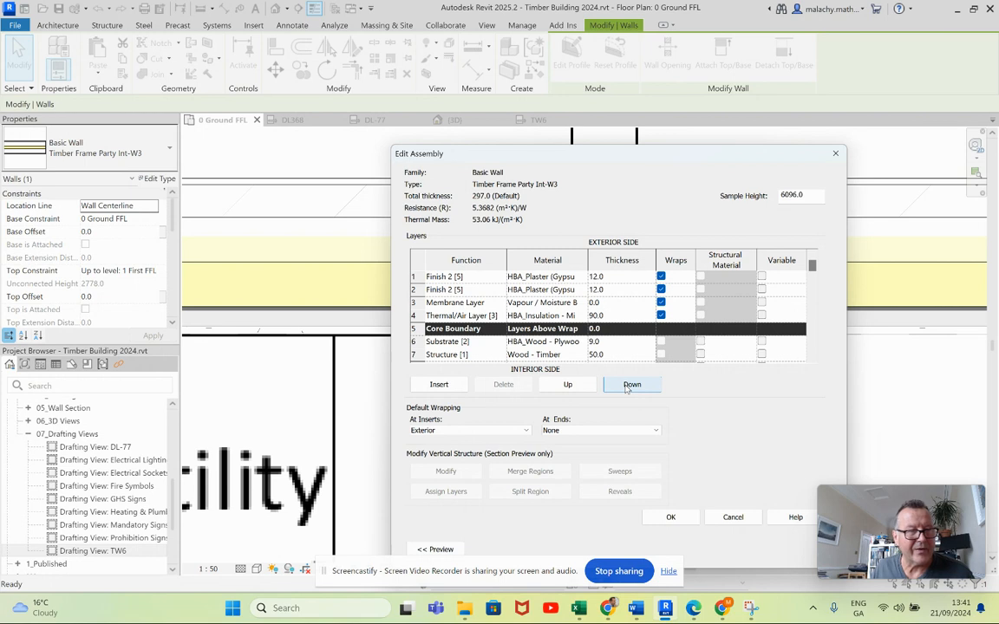
click(631, 385)
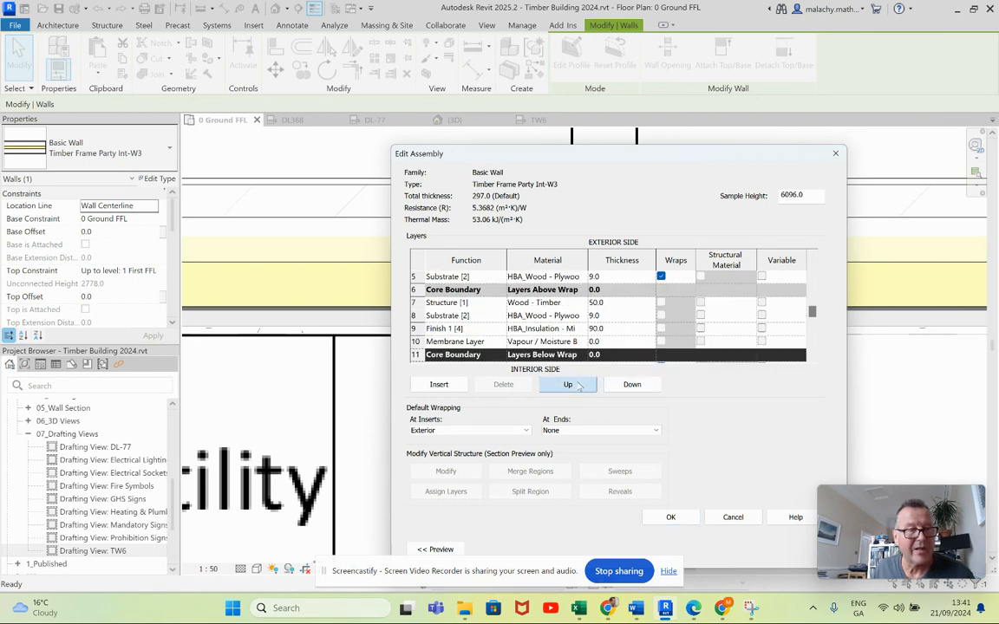
click(568, 385)
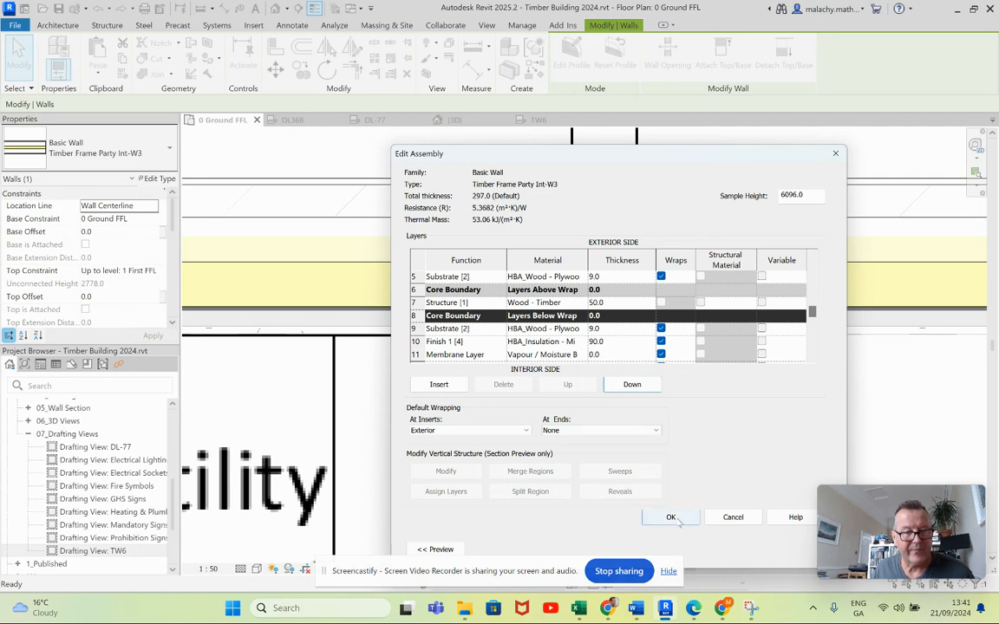
click(669, 516)
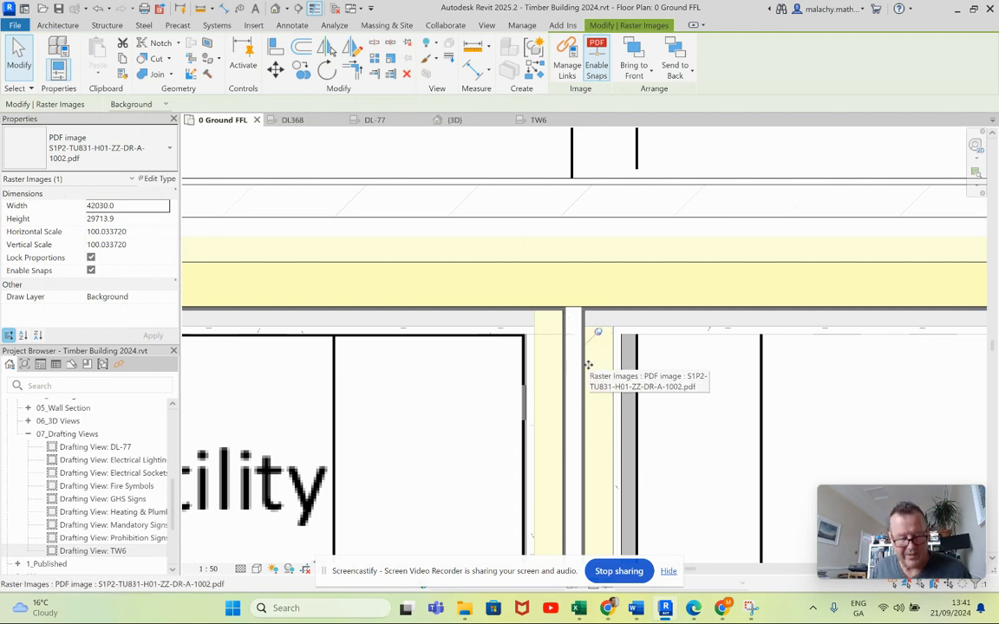
Step: Drag the selected party wall's end into the external wall so the two walls join
click(572, 434)
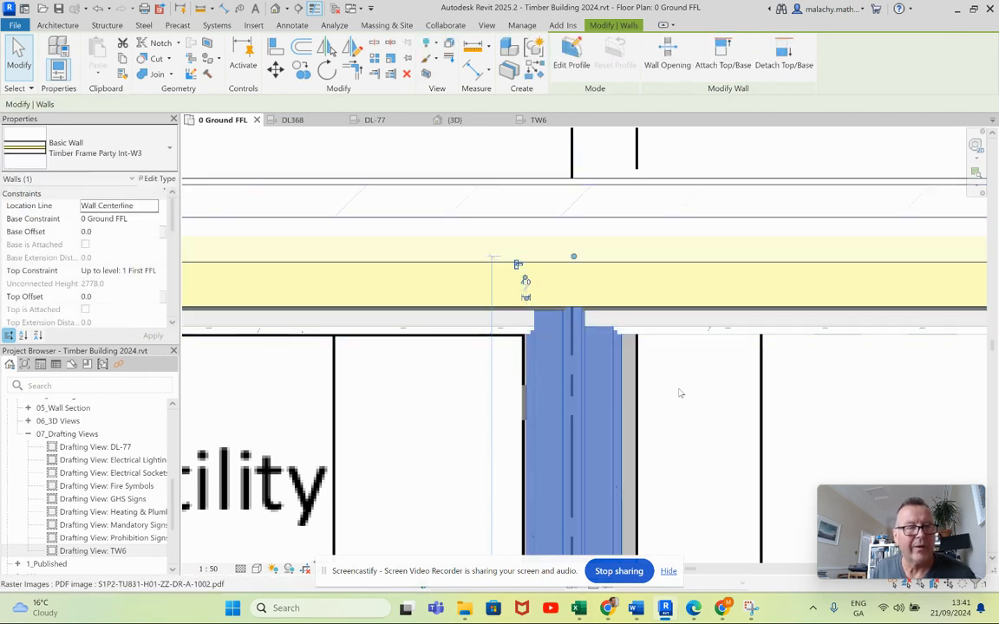
click(572, 390)
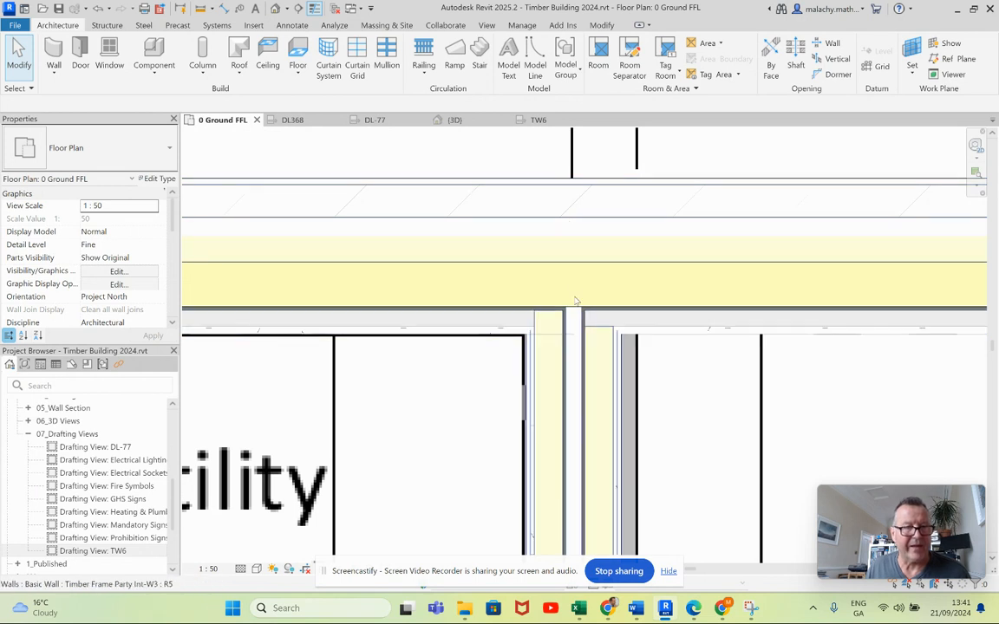
mouse_move(593, 338)
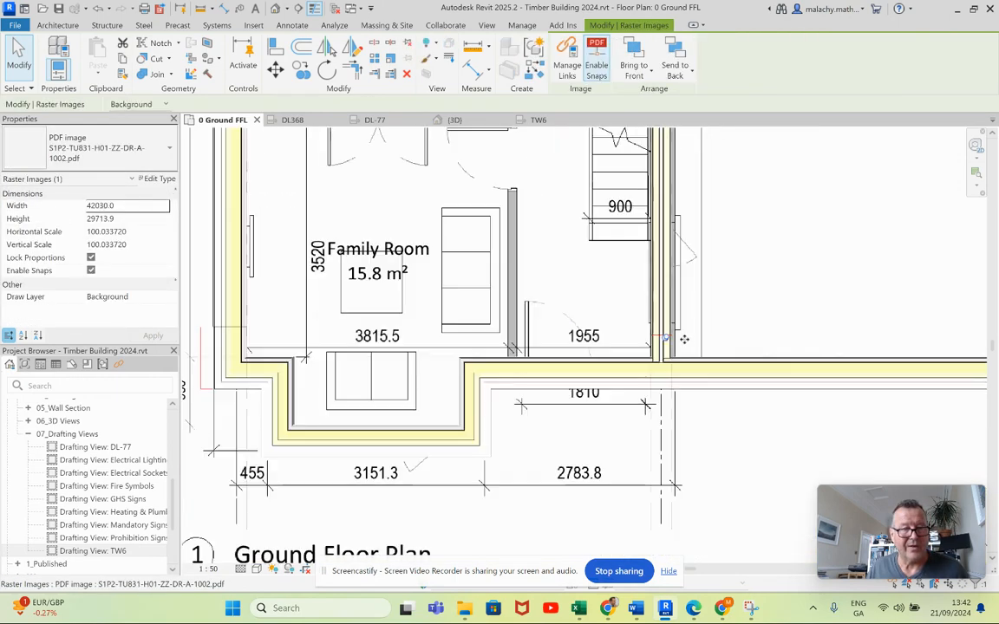
Step: Zoom to the Family Room junction and select the external wall below it to adjust the join
scroll(down, 3)
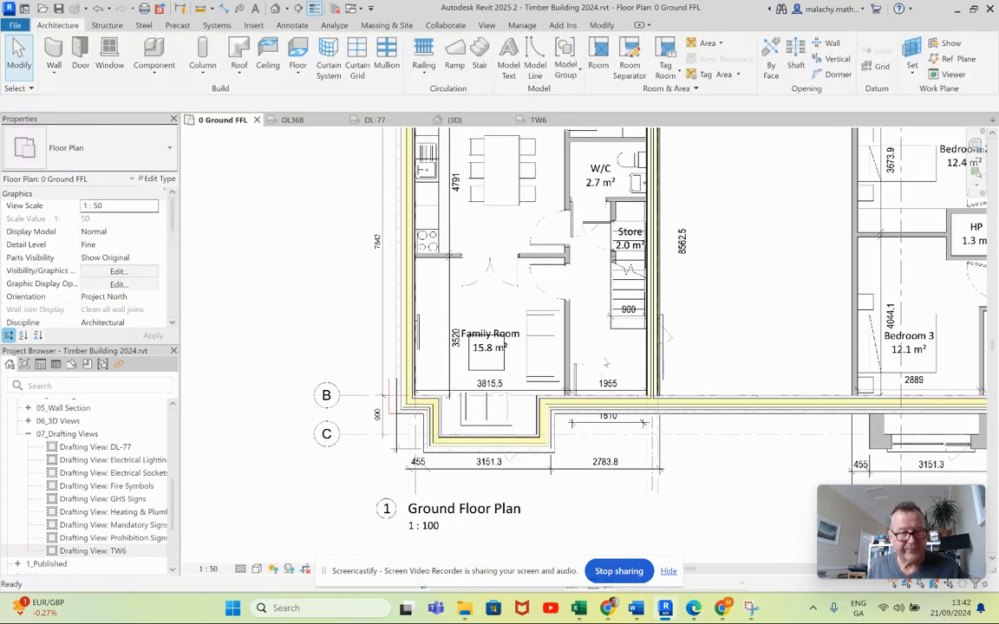
click(649, 260)
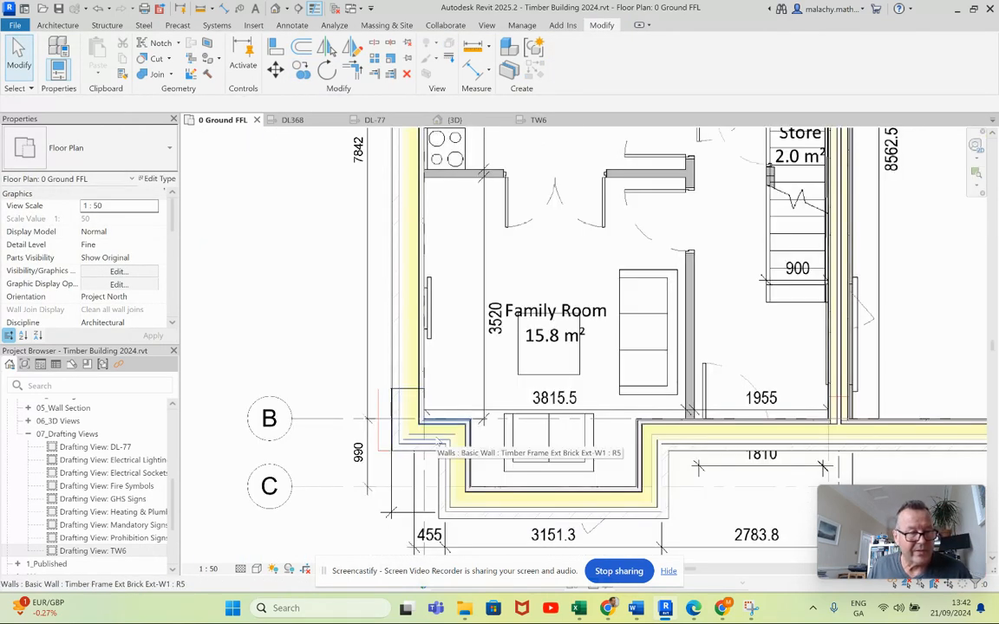
click(424, 444)
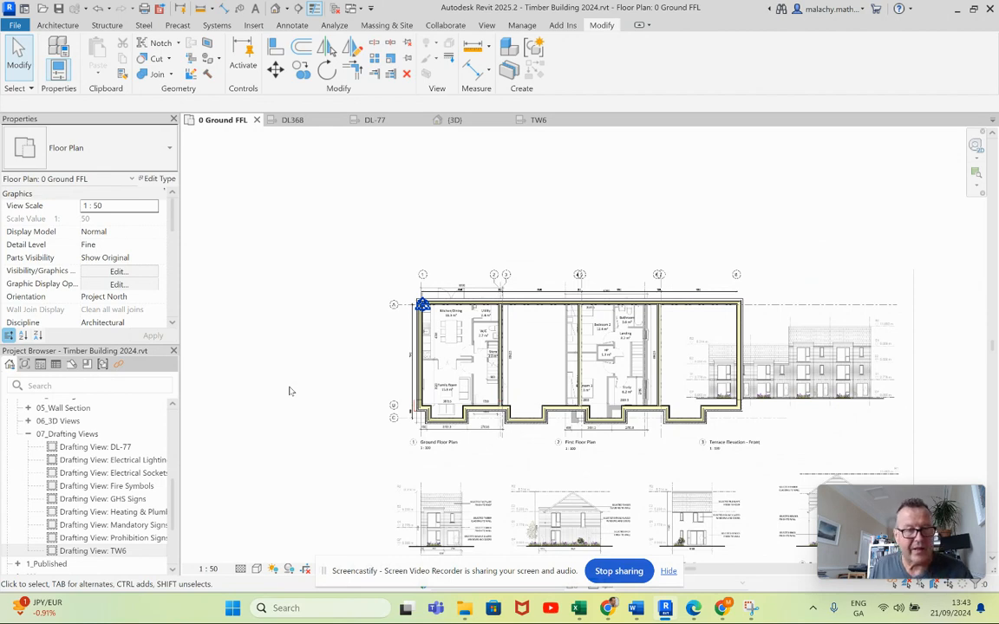
mouse_move(298, 399)
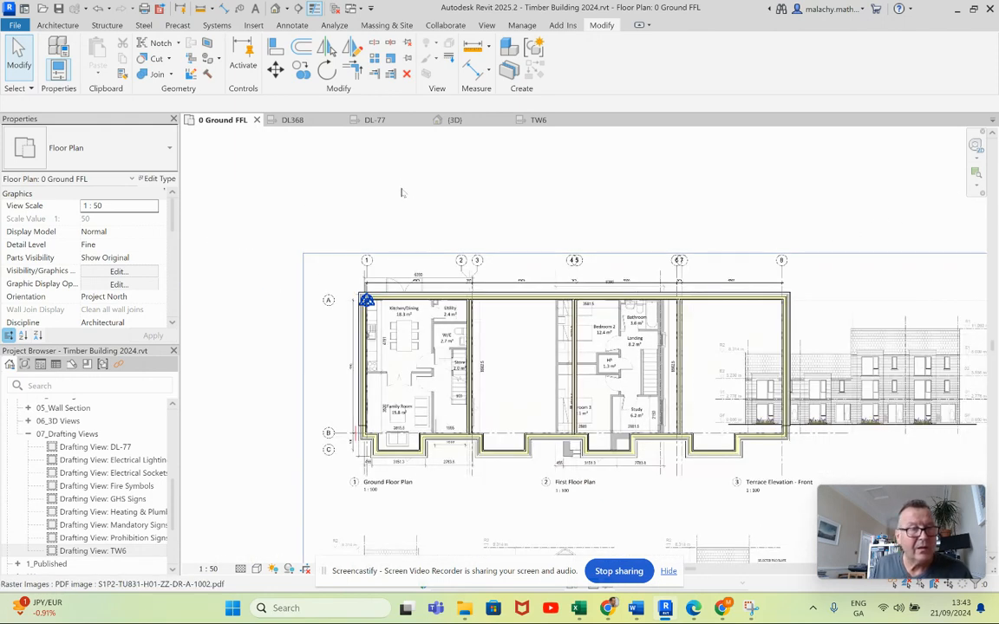
Step: Show the terrace walls in the Default 3D View
click(455, 119)
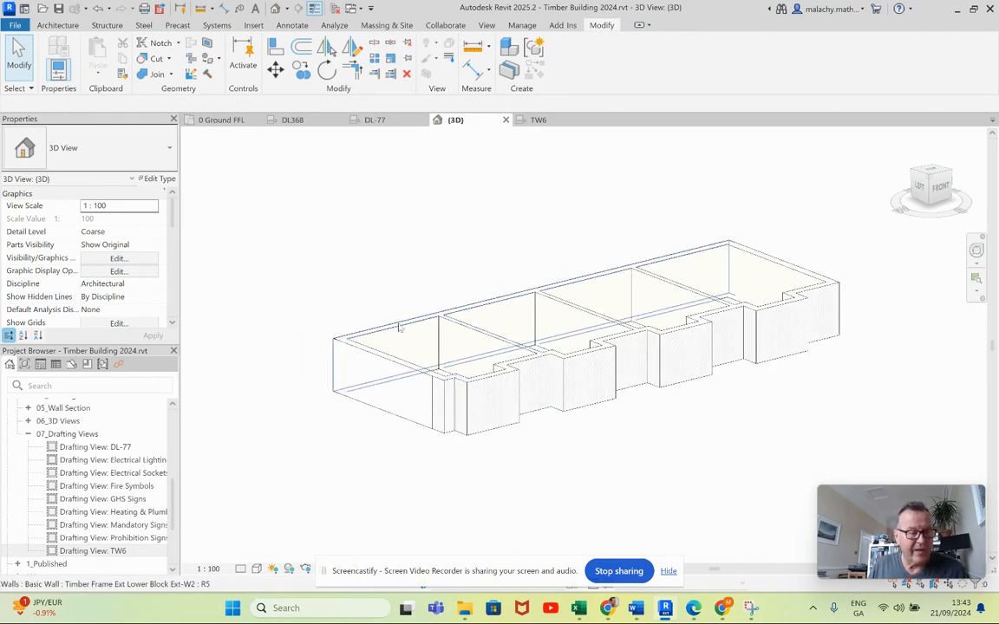
mouse_move(400, 328)
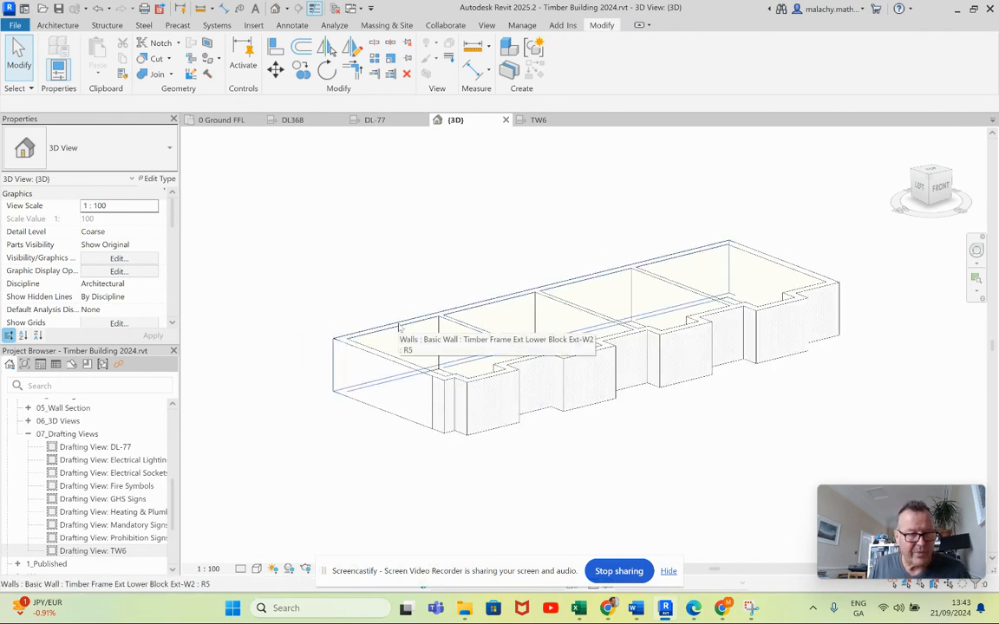
click(468, 343)
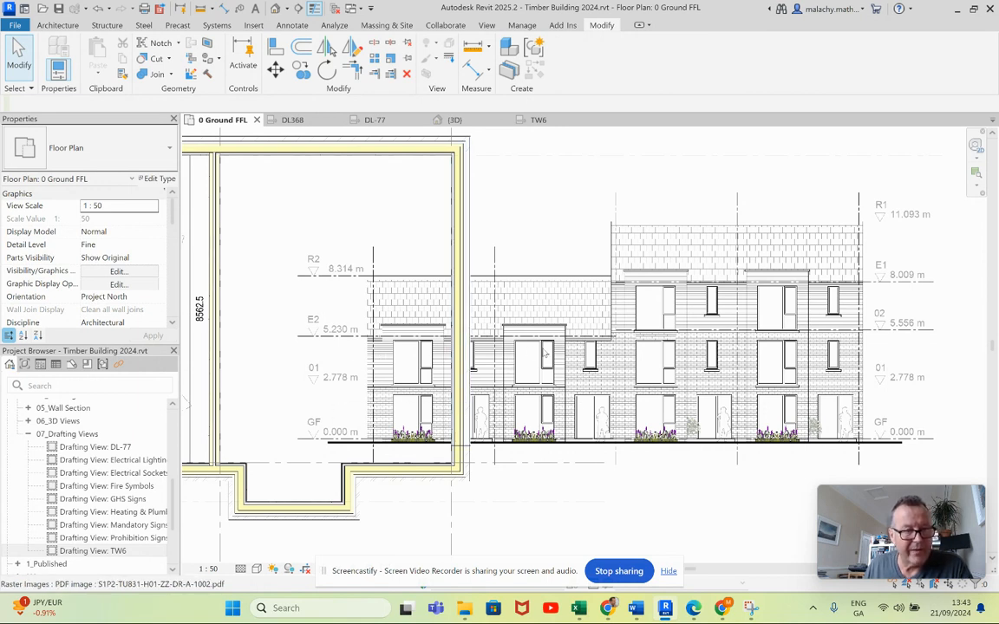
mouse_move(534, 336)
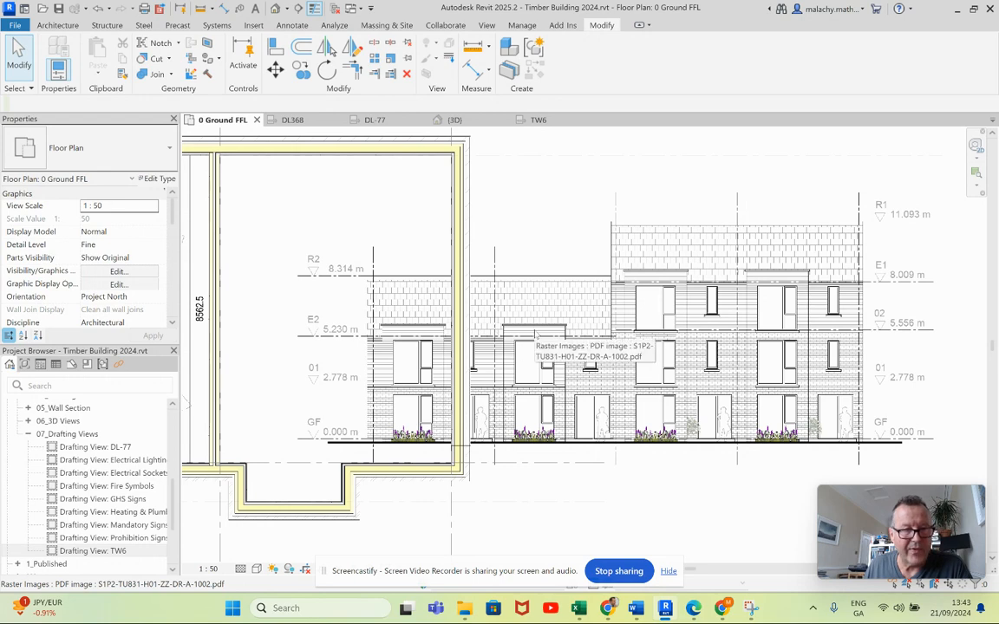
mouse_move(518, 374)
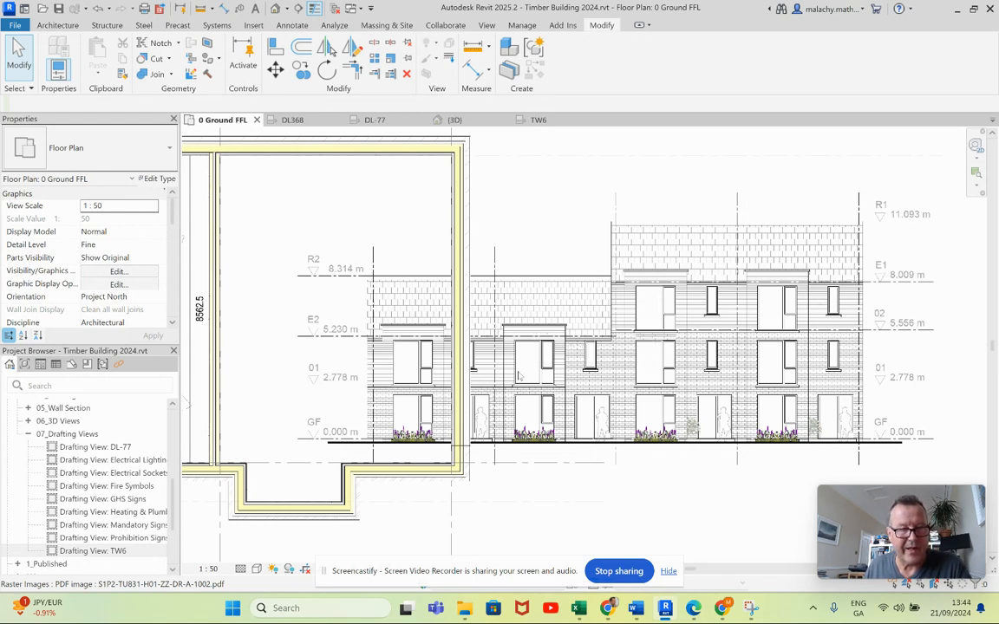